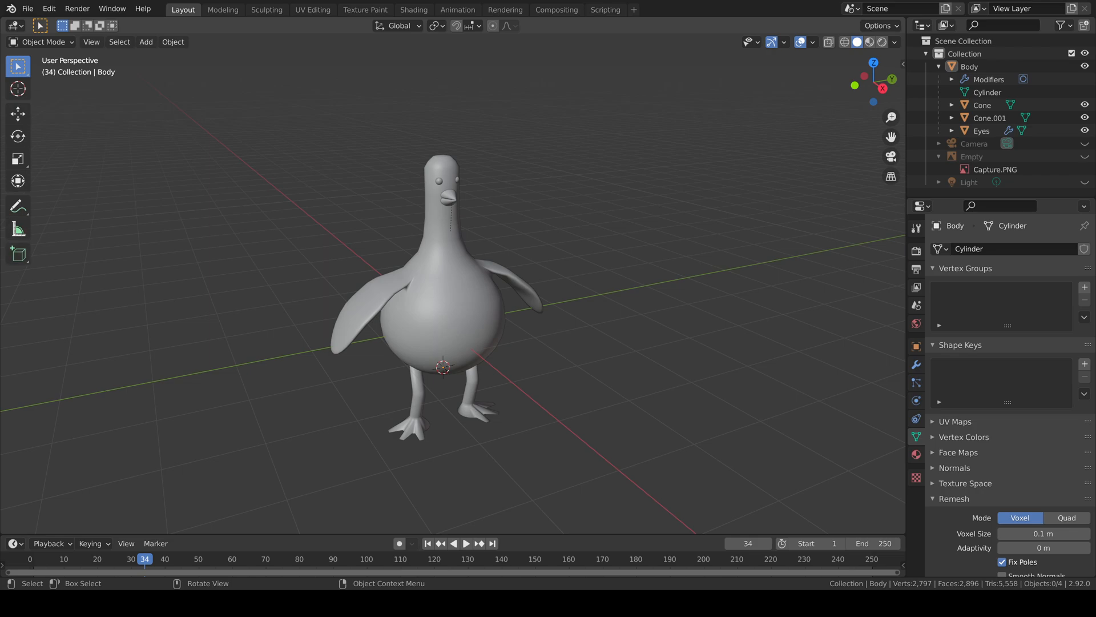
Step: Make the penguin's Body mesh the active object in the 3D Viewport
left_click(419, 301)
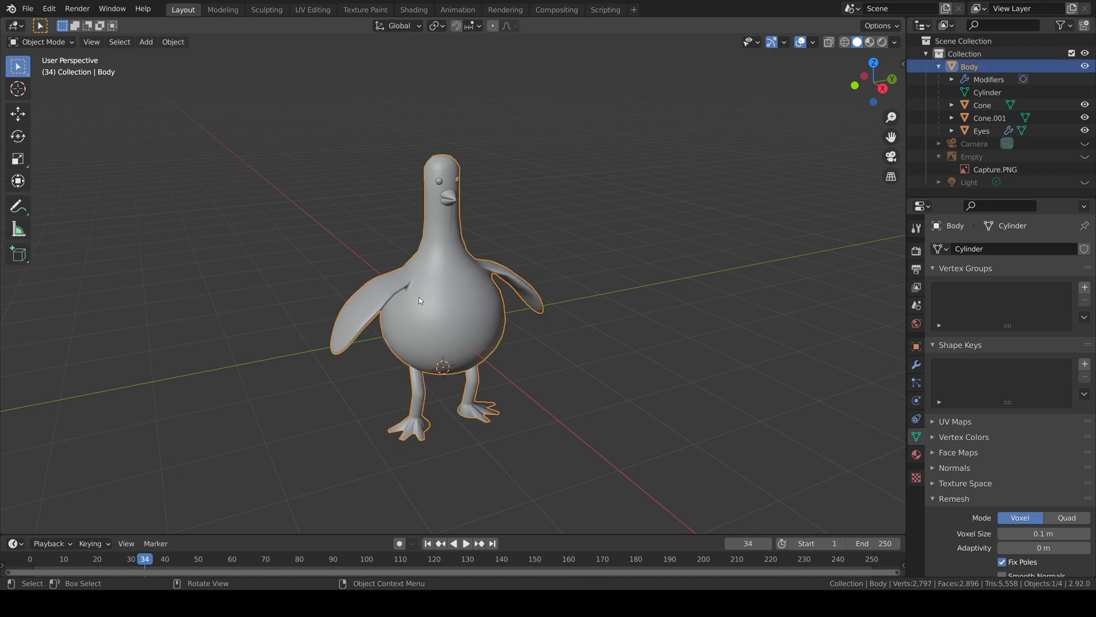
mouse_move(885, 383)
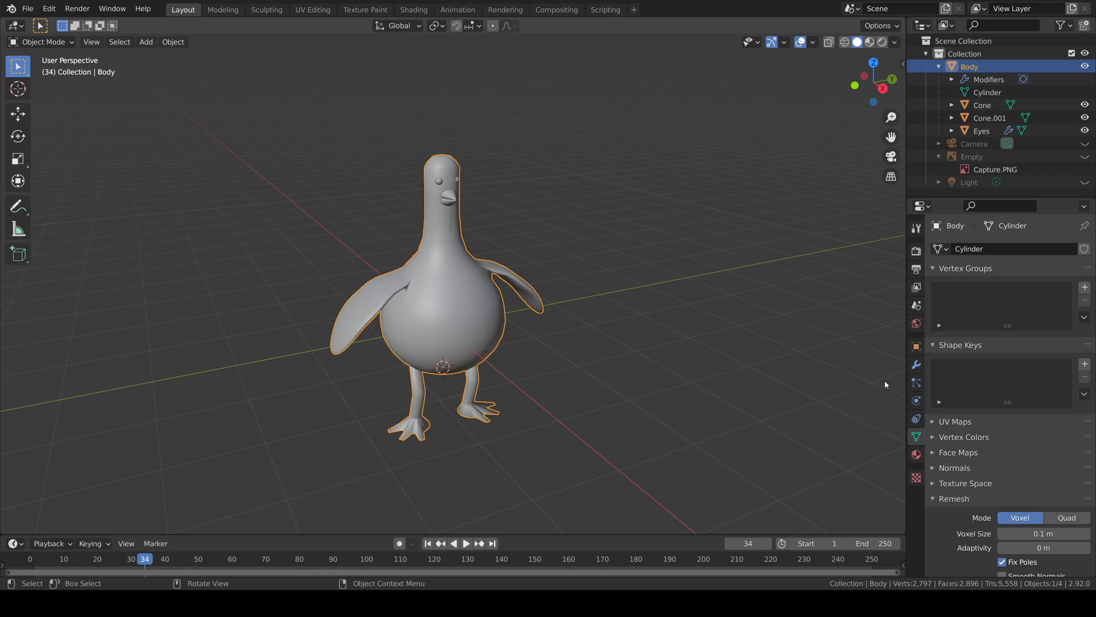
Step: Show the Body's Subdivision Surface modifier, viewport level 0 and render level 2
left_click(915, 364)
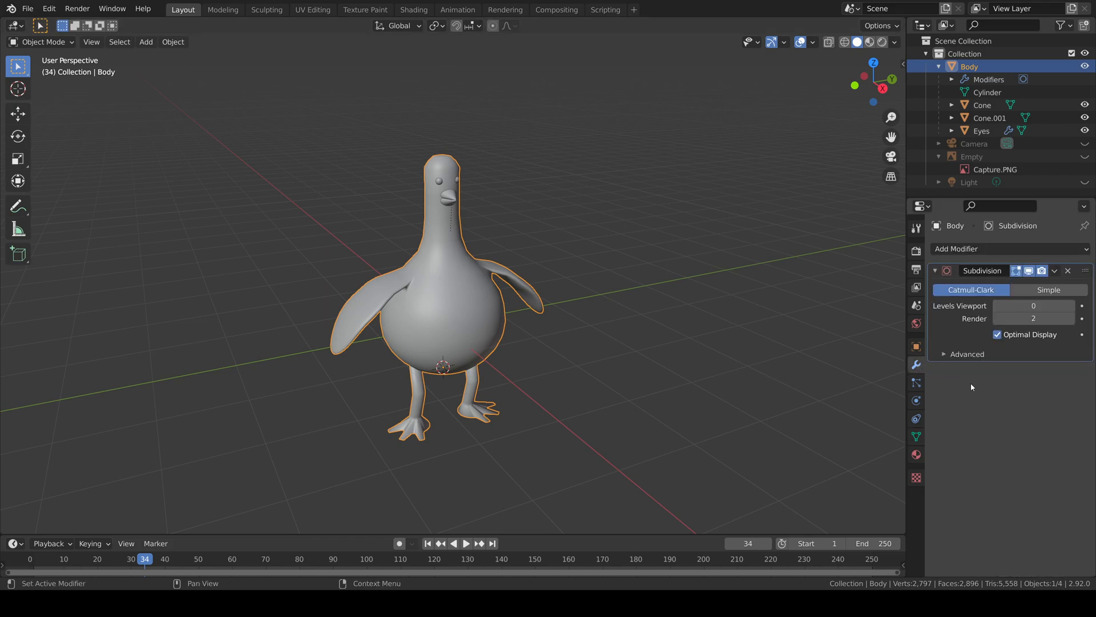
left_click(1054, 272)
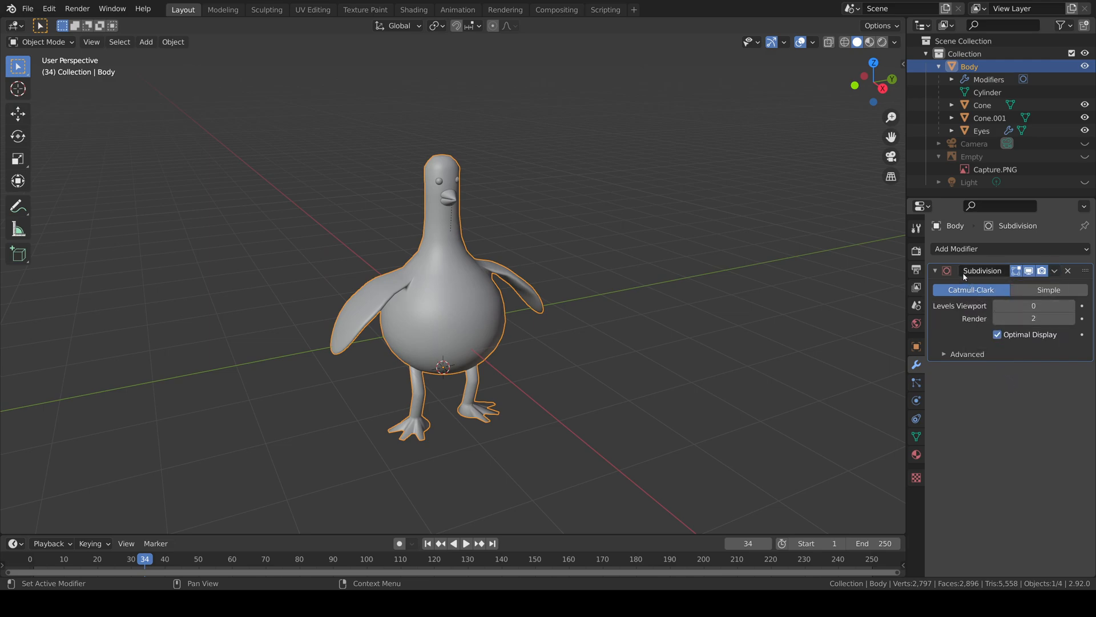
mouse_move(982, 271)
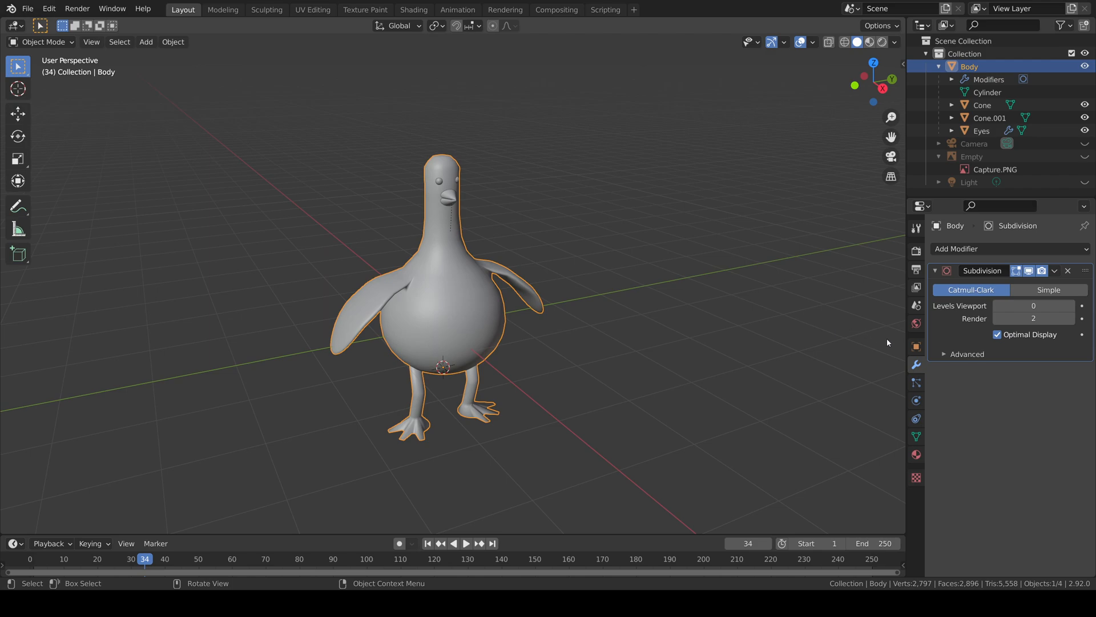
Step: Review the Body's transform values, then return to its mesh data Remesh settings (voxel, 0.1 m)
left_click(916, 347)
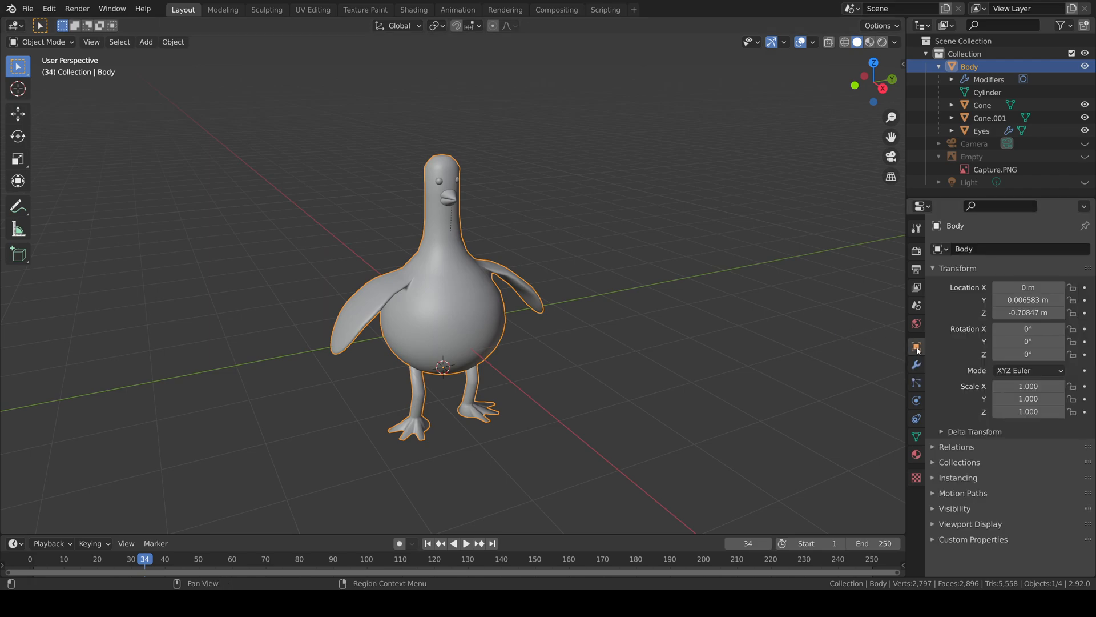
mouse_move(917, 348)
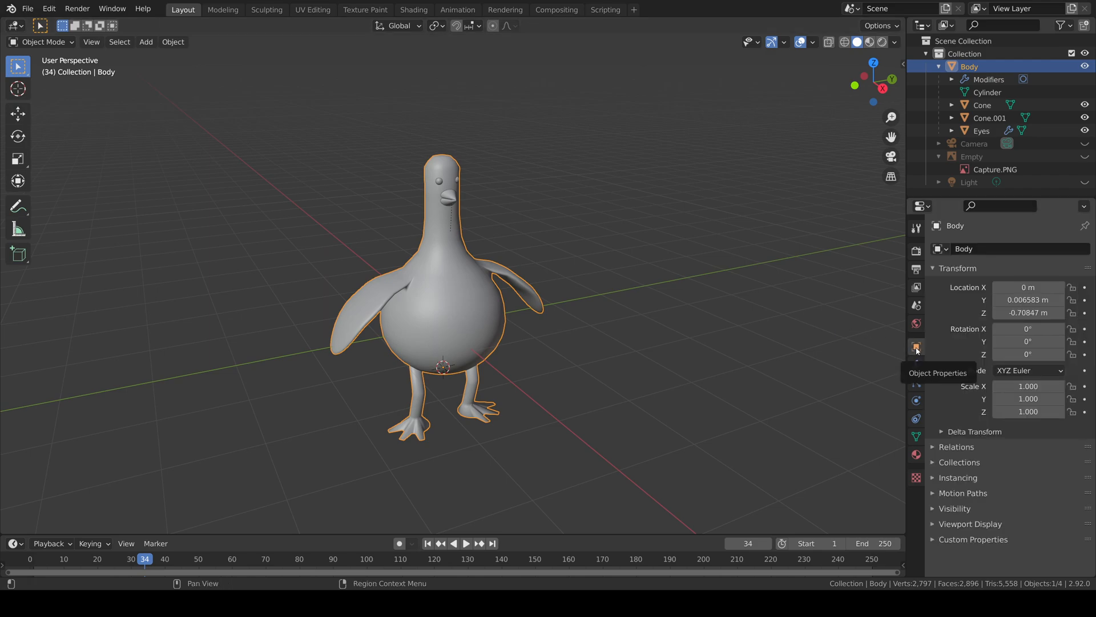
left_click(917, 436)
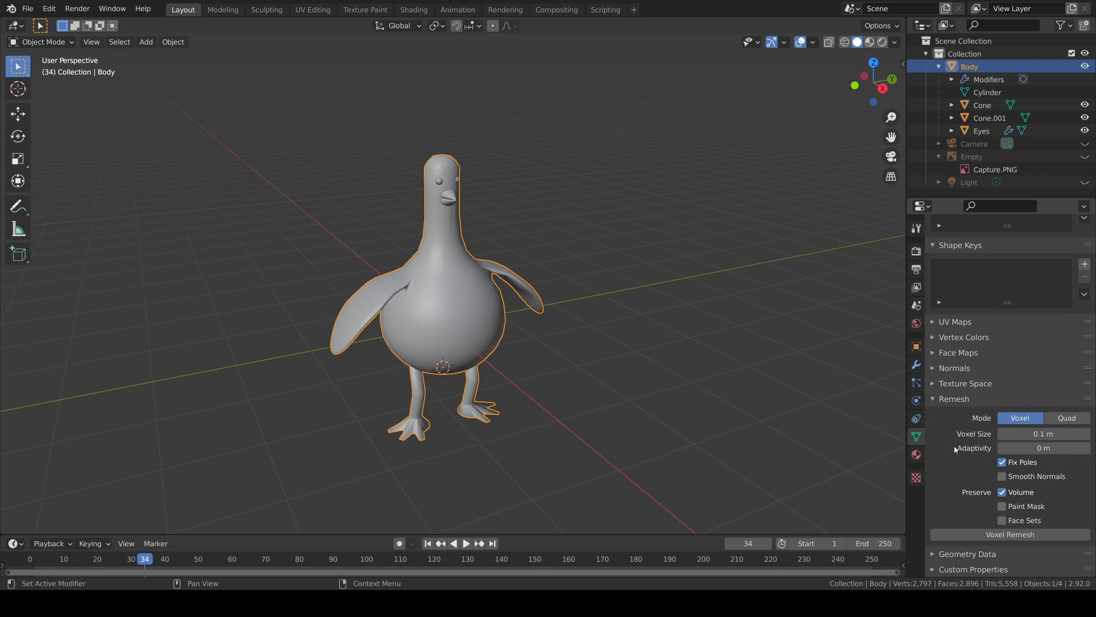
mouse_move(996, 438)
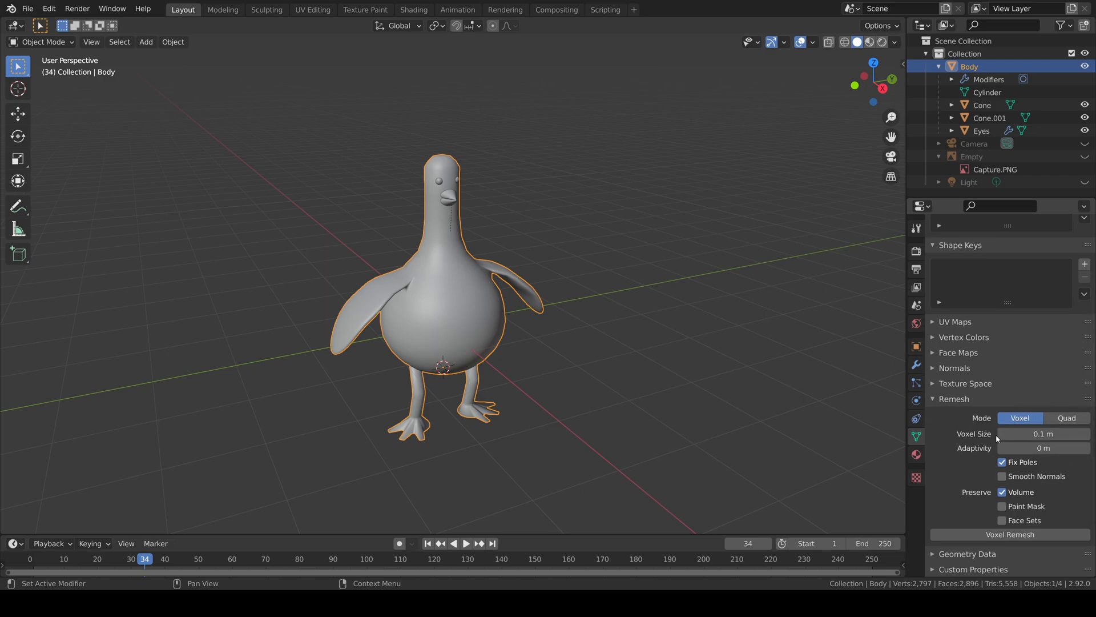
mouse_move(967, 450)
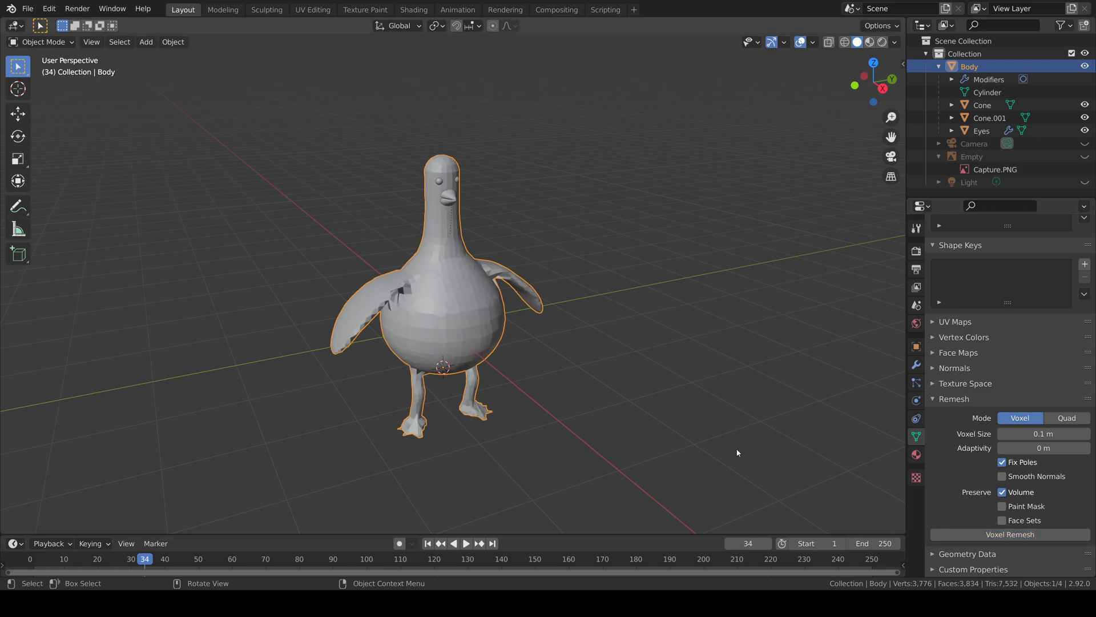
left_click(1008, 534)
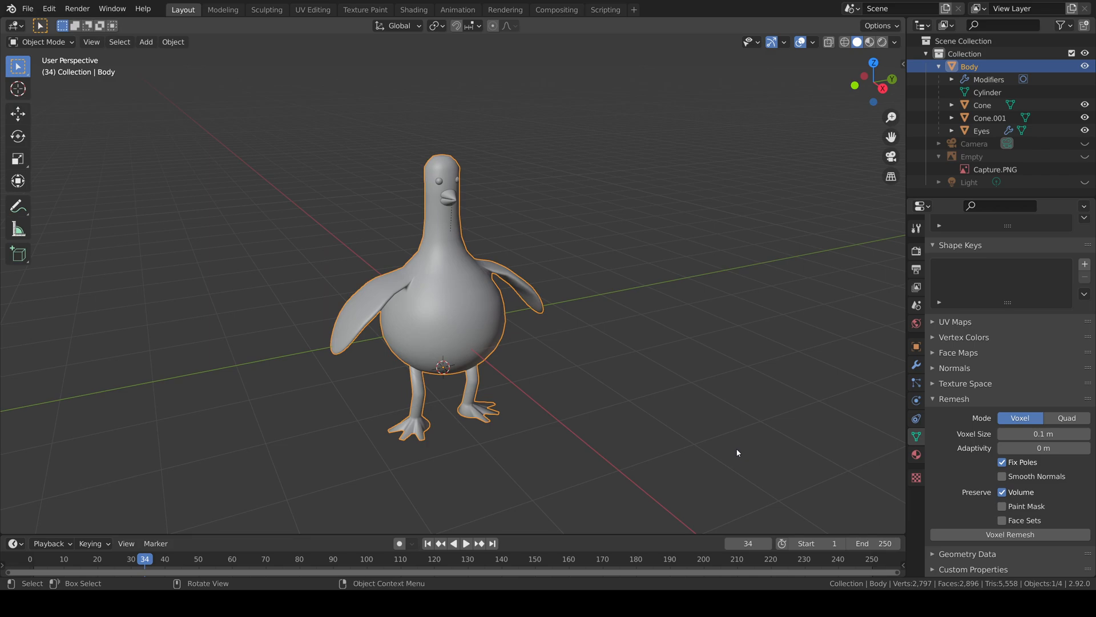
mouse_move(898, 479)
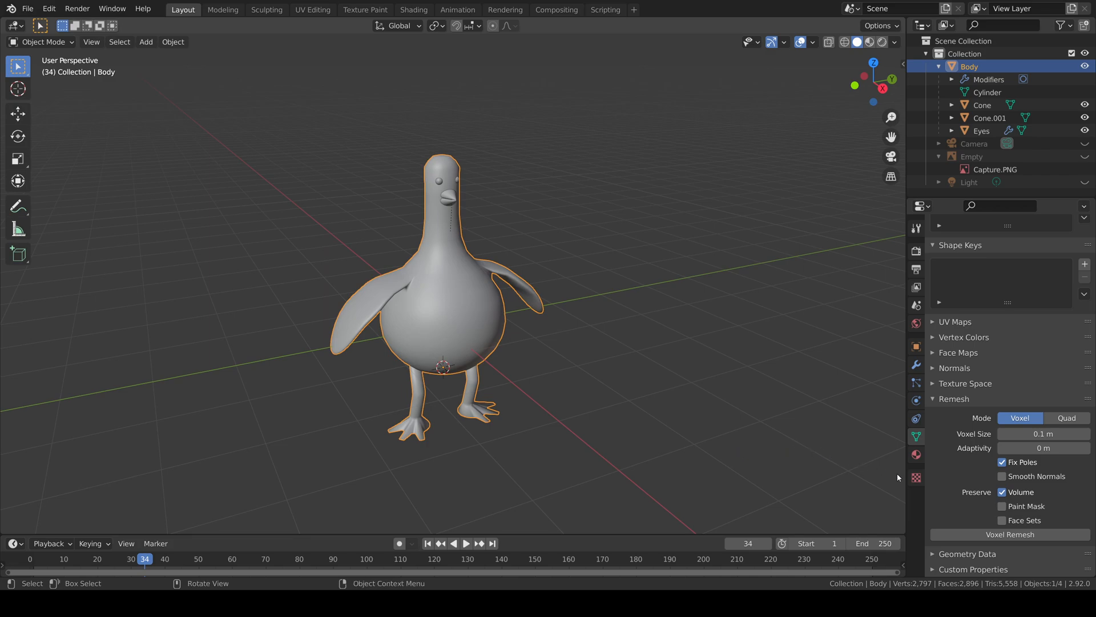
Step: Voxel-remesh the Body at 0.1 m, then switch the remesh mode to Quad
left_click(1009, 534)
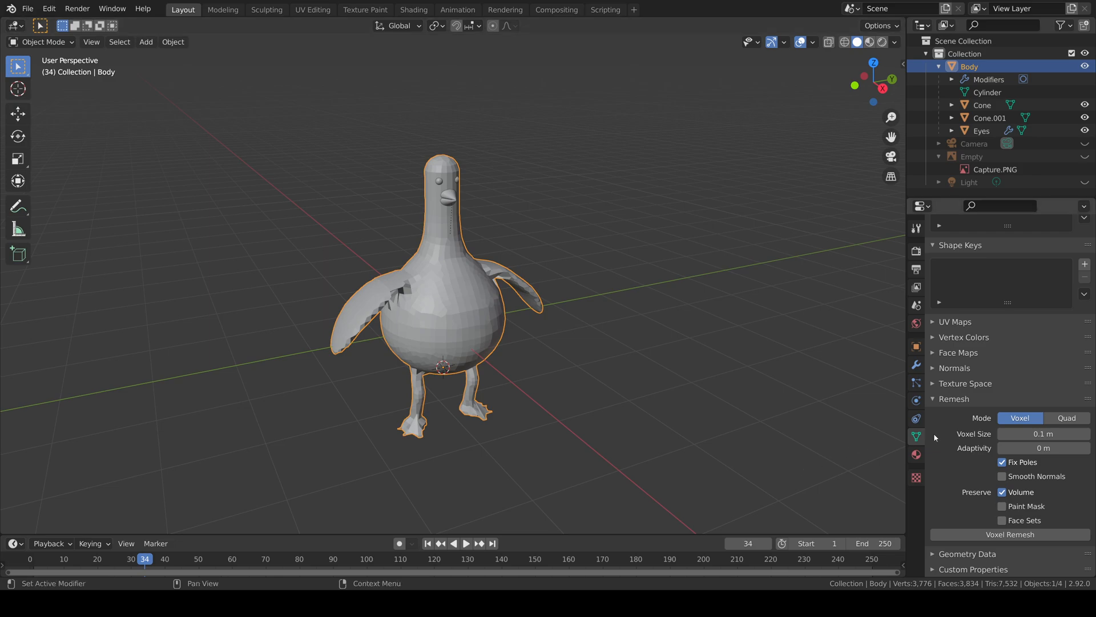
left_click(1066, 418)
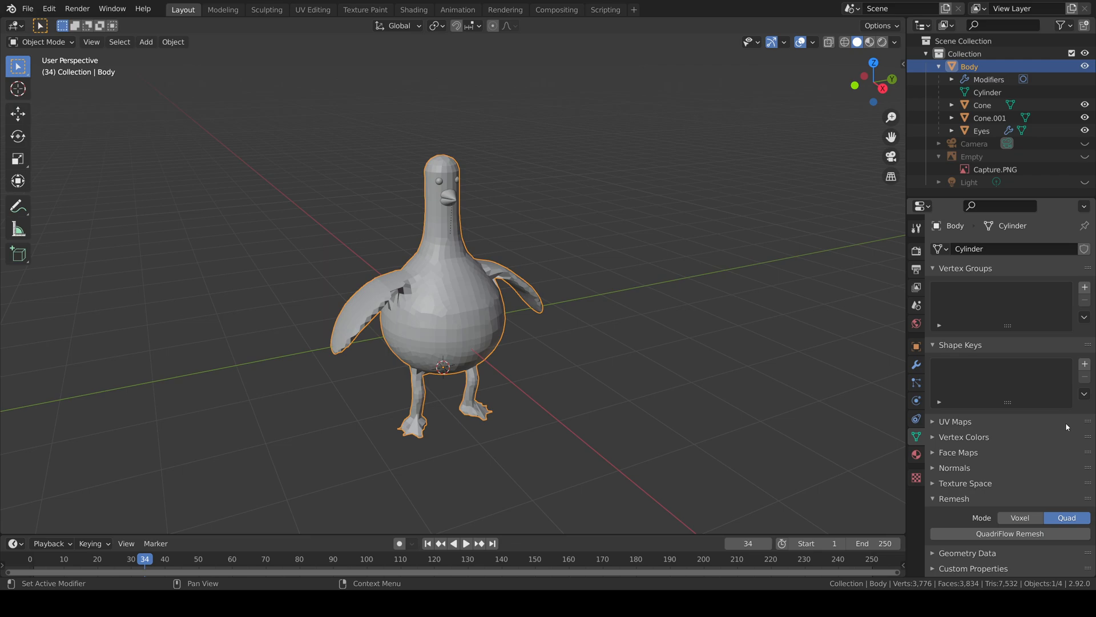
Step: Apply a QuadriFlow remesh with mesh symmetry on, Faces mode, 4000 faces
left_click(1008, 533)
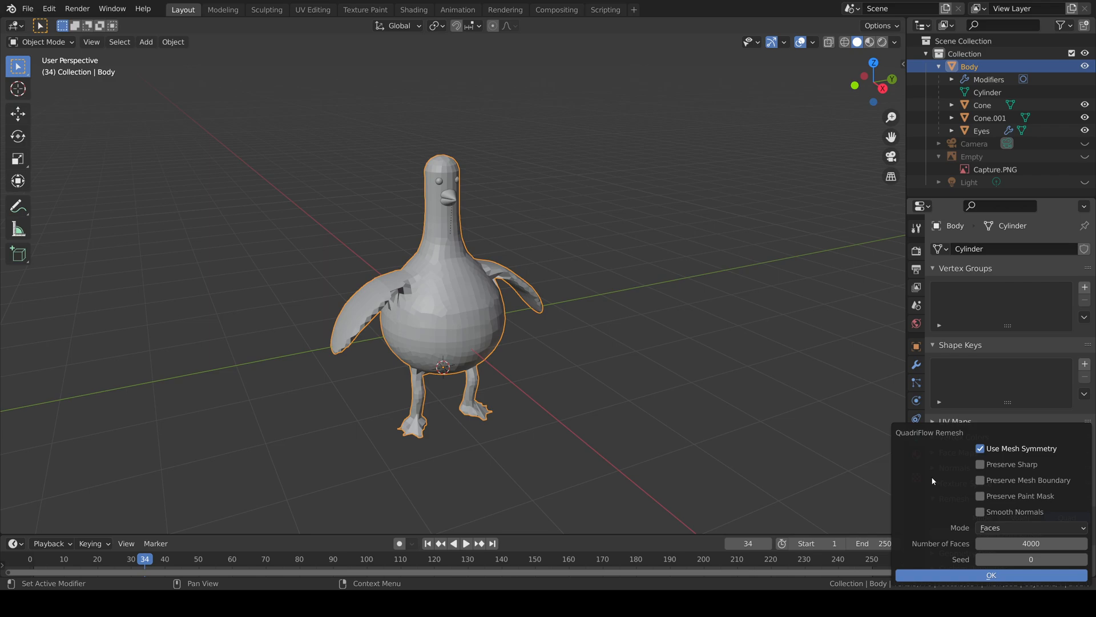
mouse_move(974, 540)
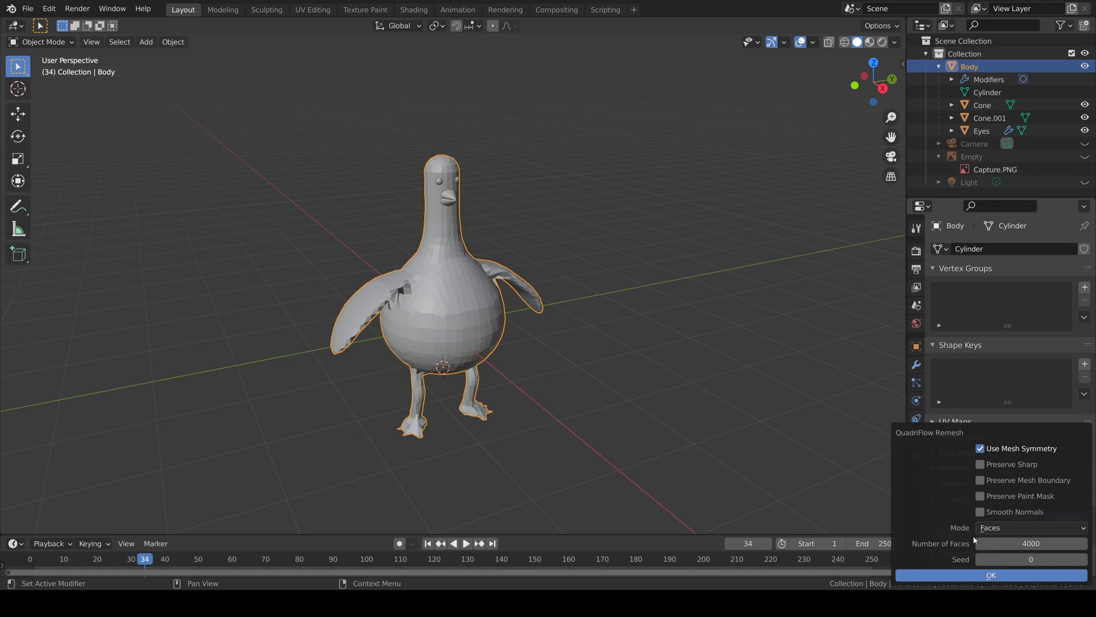
left_click(990, 575)
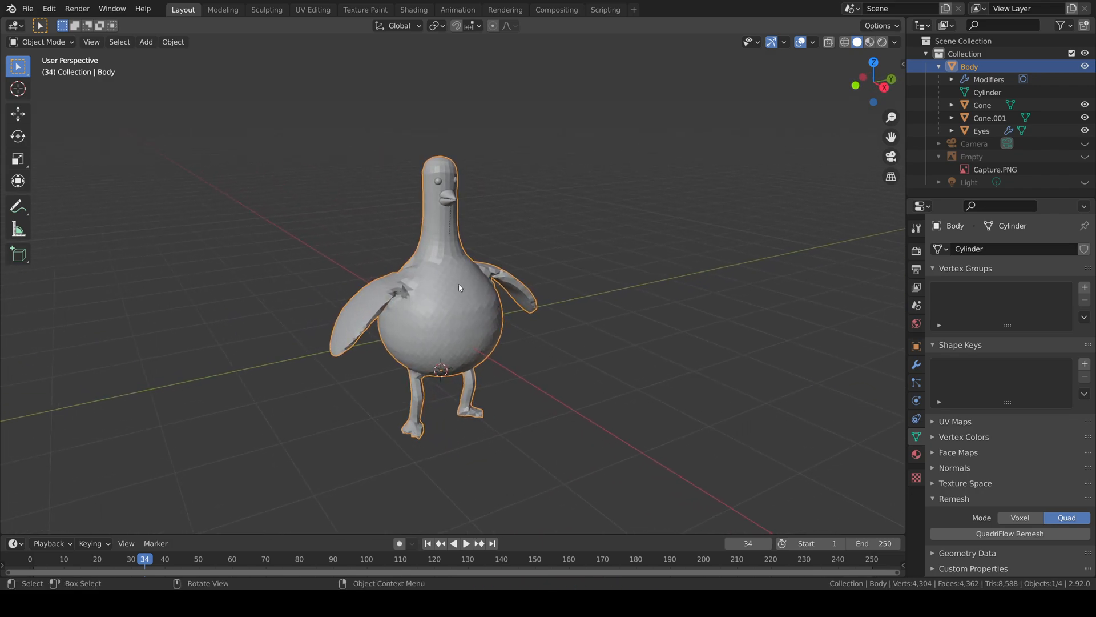
mouse_move(455, 303)
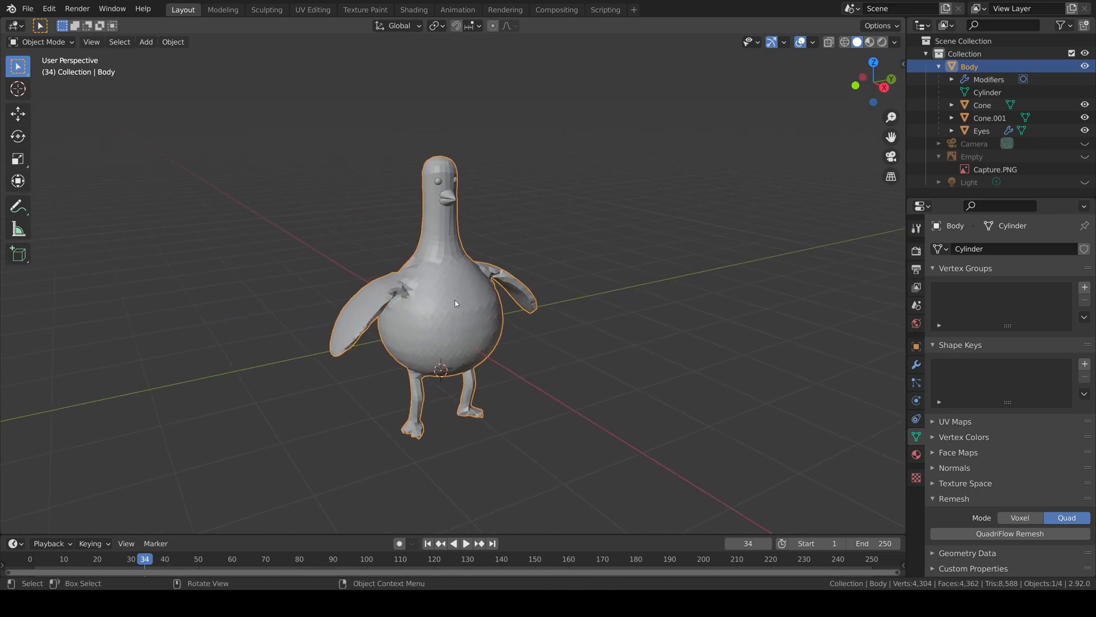